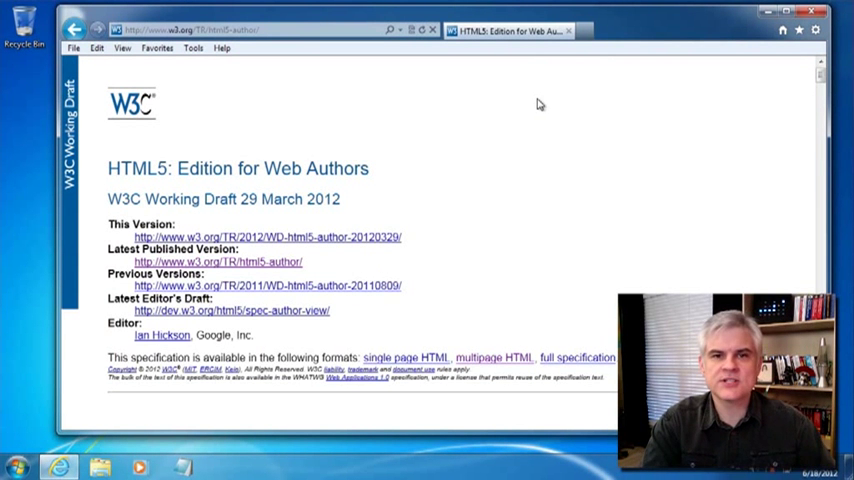
mouse_move(393, 151)
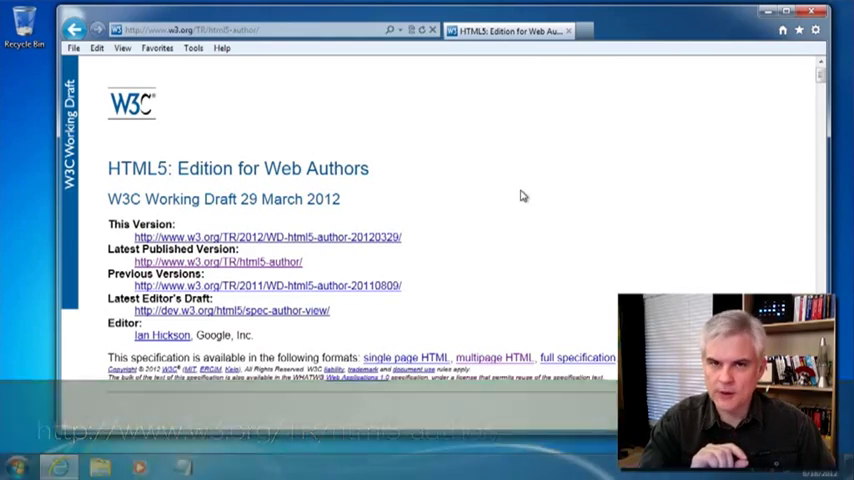
Step: Scroll to the spec's Table of Contents and start a find-on-page search
scroll("down", 3)
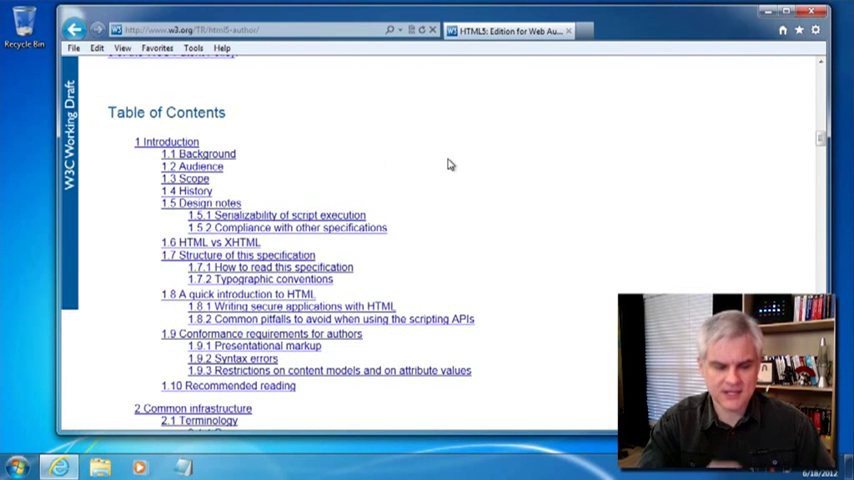
key("ctrl+f")
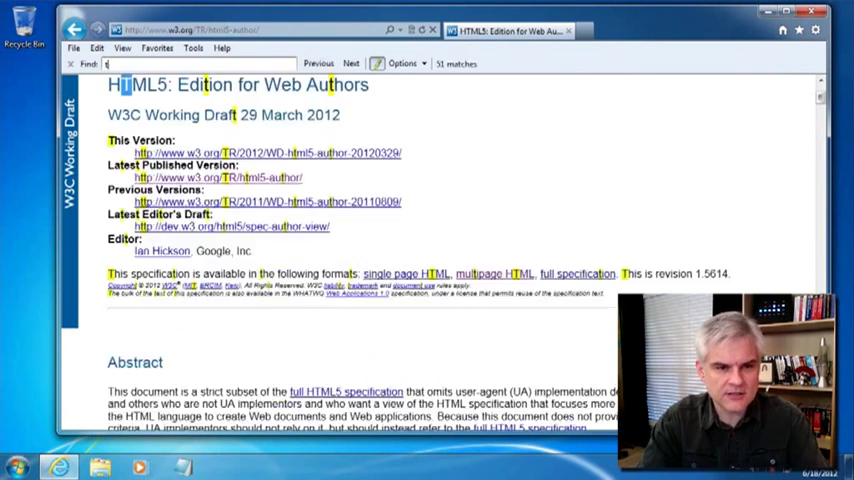
Step: Find 'the img' and open the 4.8.1 img element link in a new tab
type("the img")
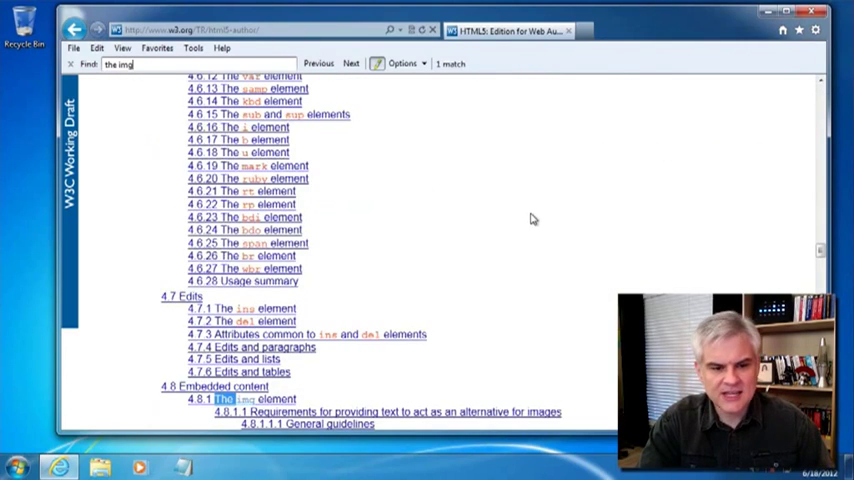
scroll("down", 3)
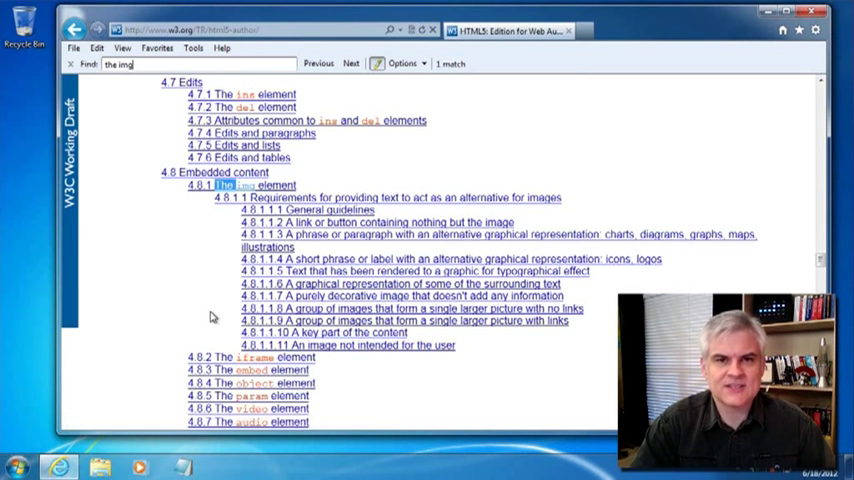
right_click(228, 185)
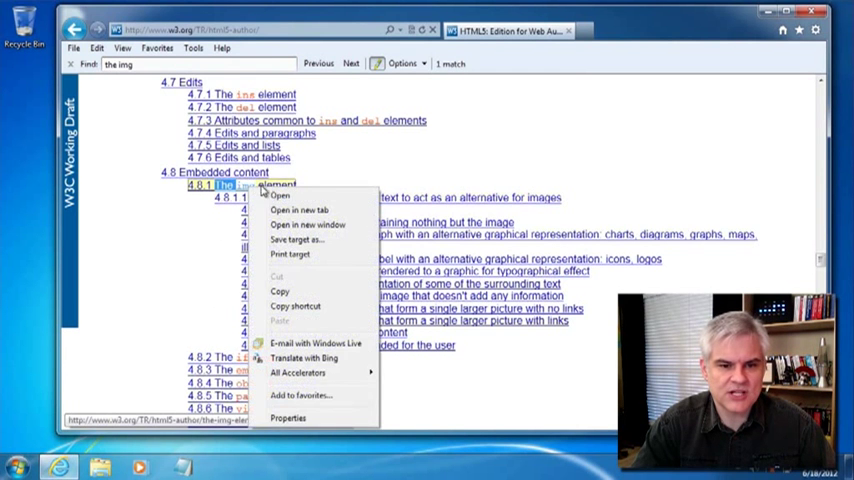
left_click(299, 210)
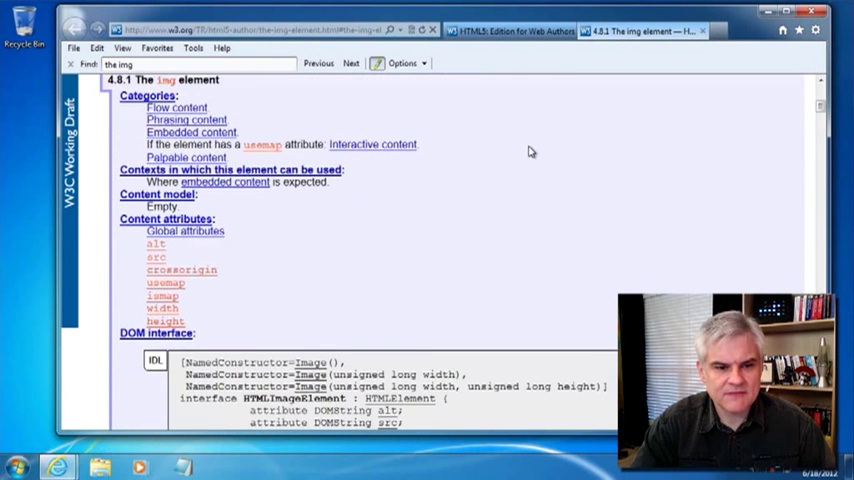
mouse_move(161, 309)
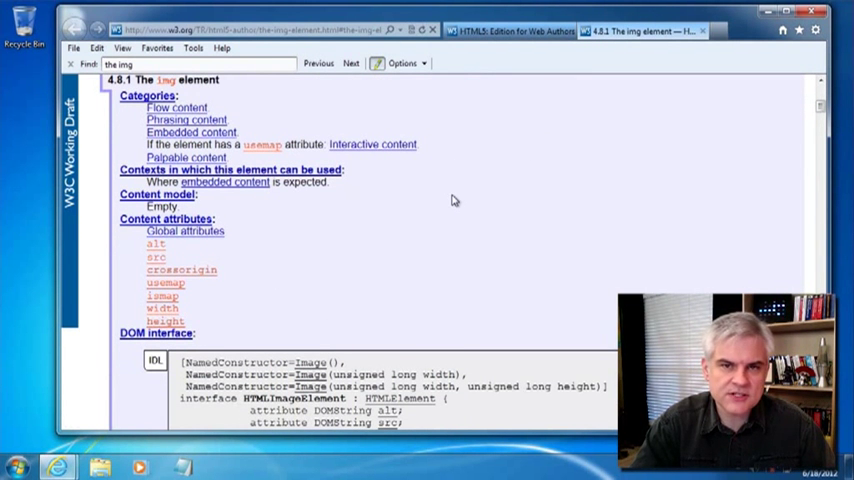
scroll("down", 3)
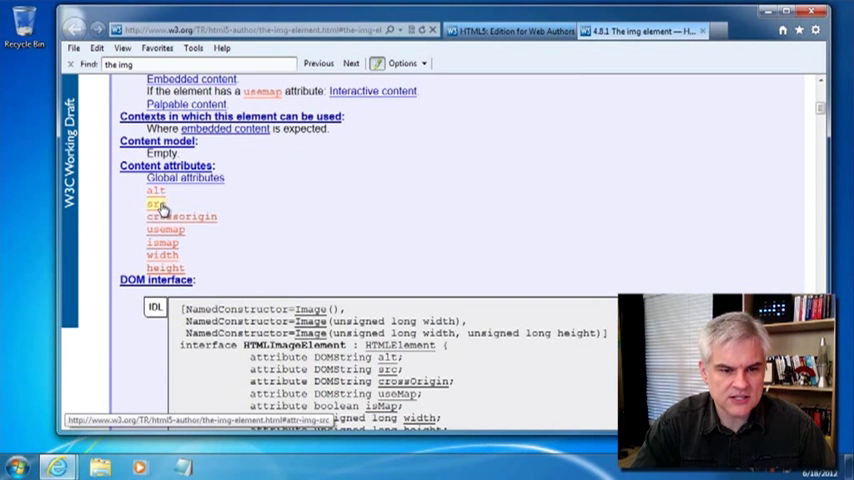
scroll("down", 3)
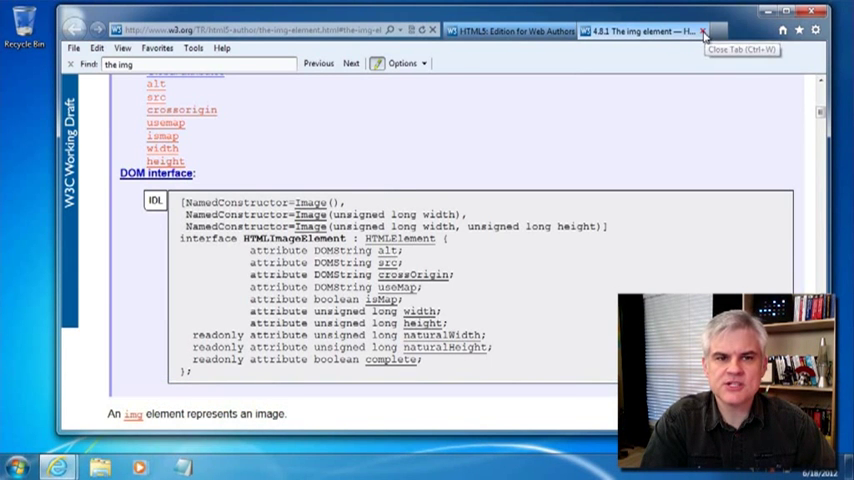
Step: Close the img tab, find 'the figure ele', and open figure and figcaption sections in tabs
left_click(703, 31)
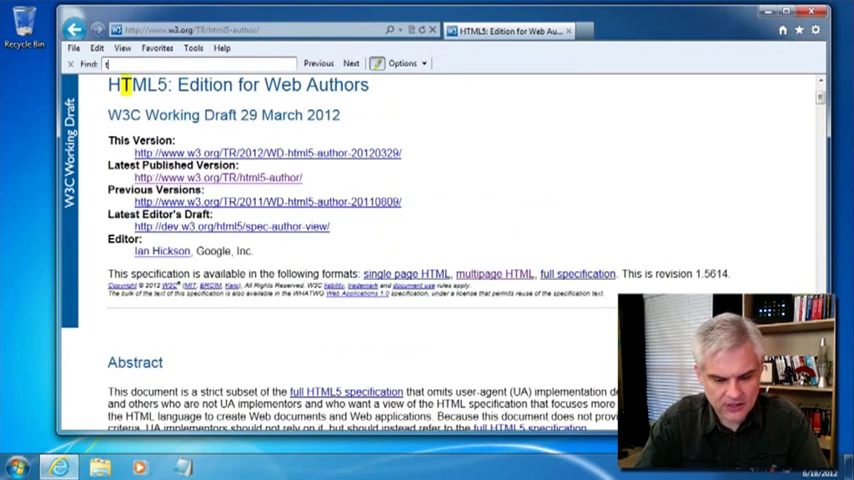
type("the figure ele")
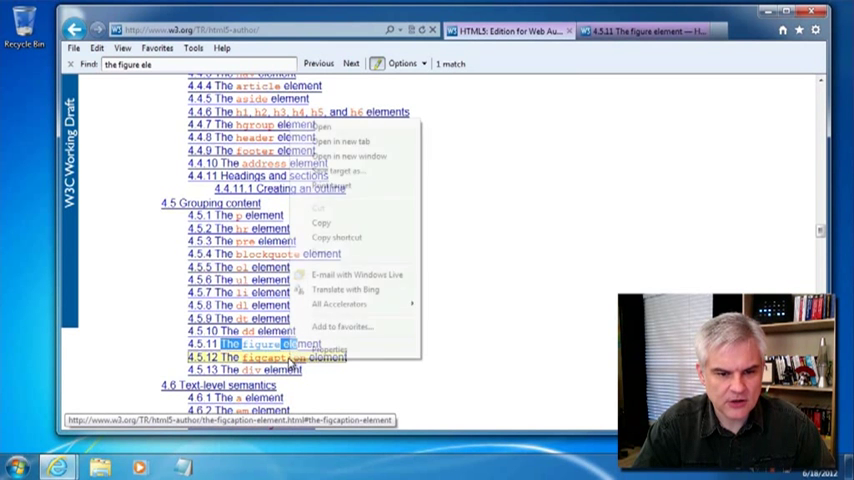
left_click(341, 141)
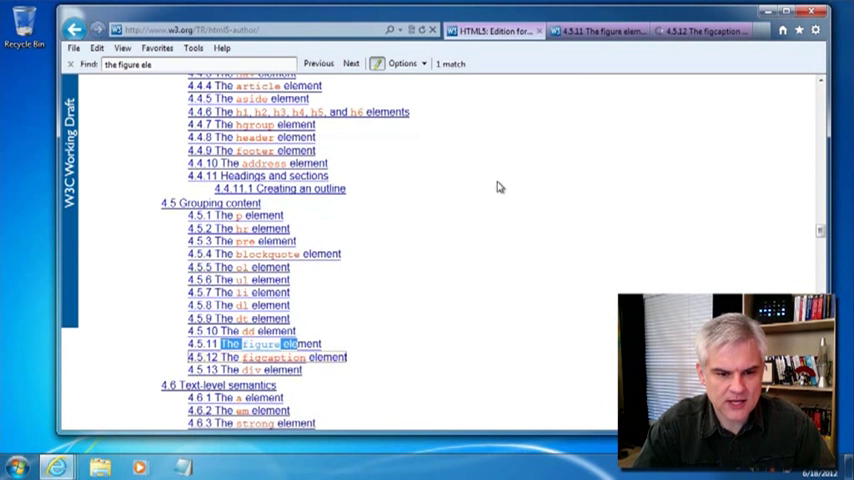
left_click(264, 343)
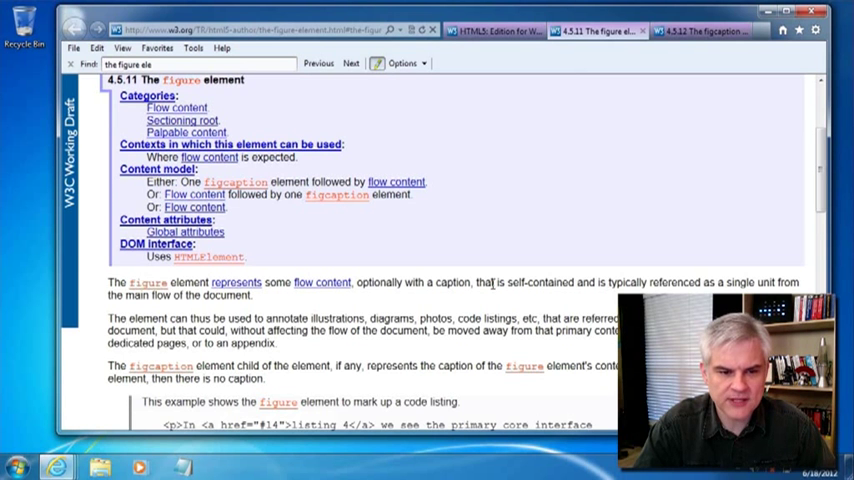
Step: Highlight the 'The element can thus be used…' paragraph on the figure page
scroll("down", 3)
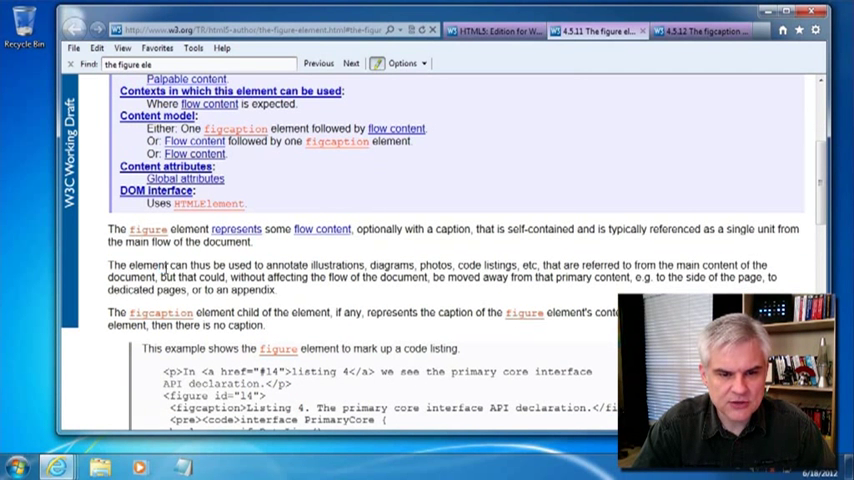
left_click_drag(130, 264, 482, 264)
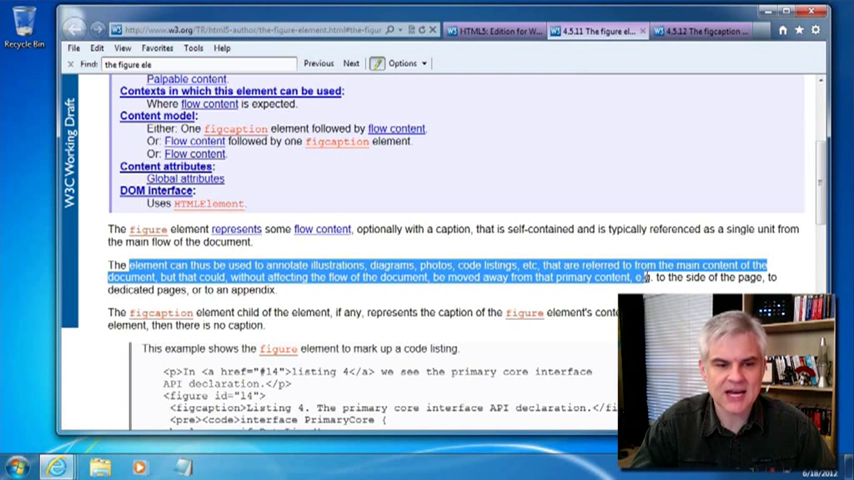
Step: Scroll through the figure examples showing code listing and photo with figcaption markup
scroll("down", 3)
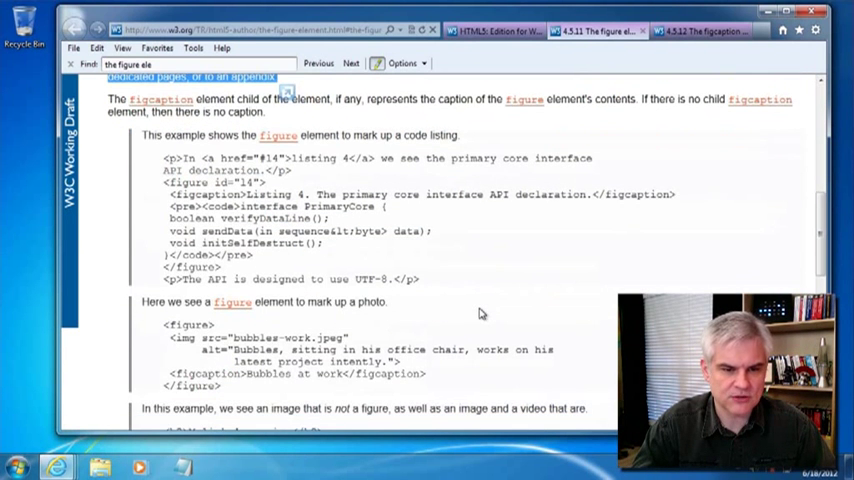
mouse_move(540, 284)
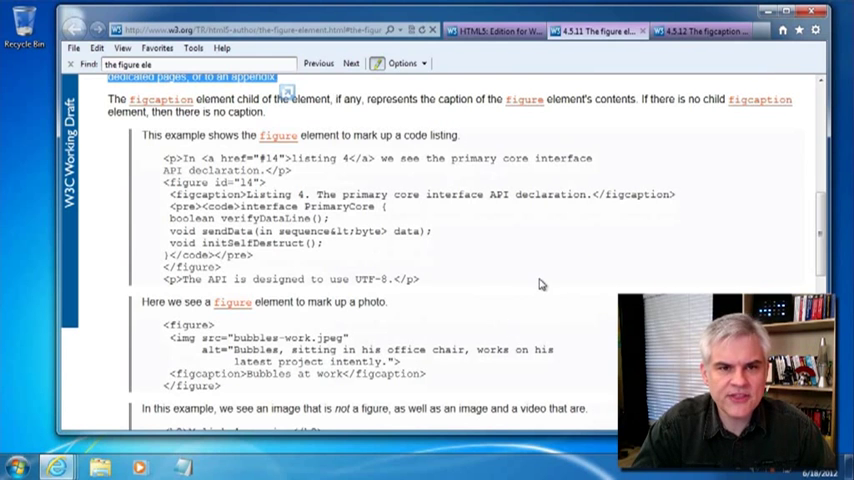
scroll("down", 3)
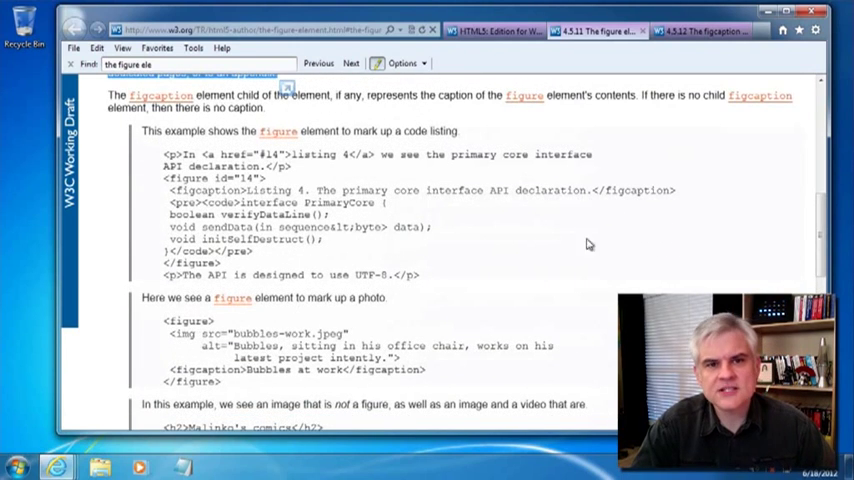
mouse_move(590, 238)
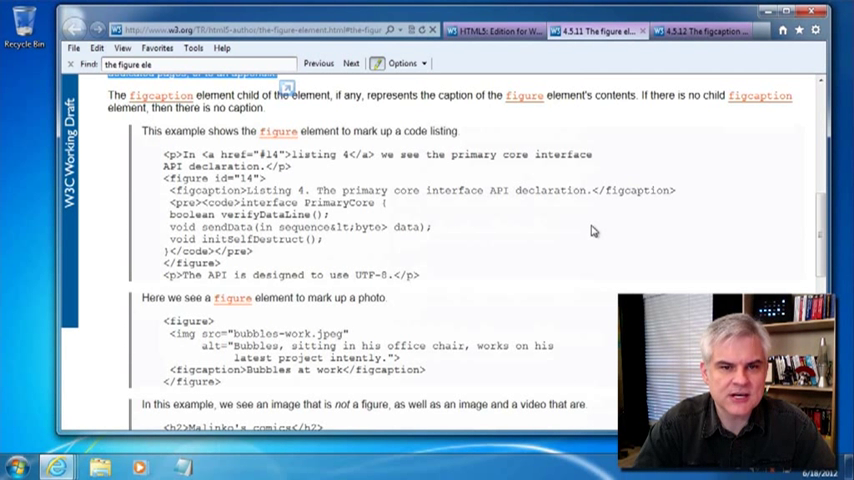
mouse_move(641, 63)
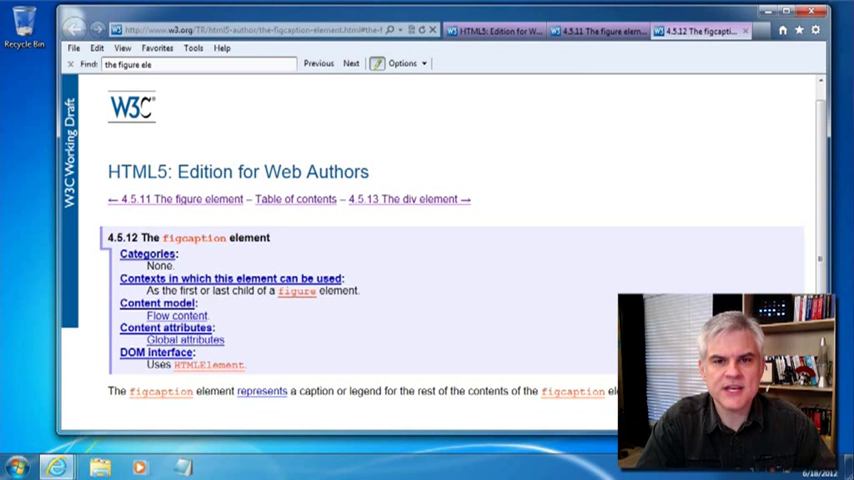
mouse_move(588, 30)
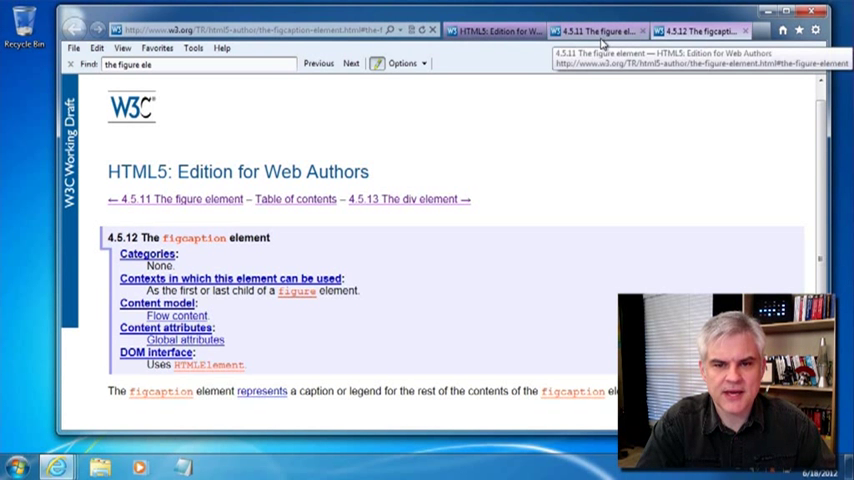
Step: Highlight the <pre><code> lines of the first code-listing example
scroll("down", 3)
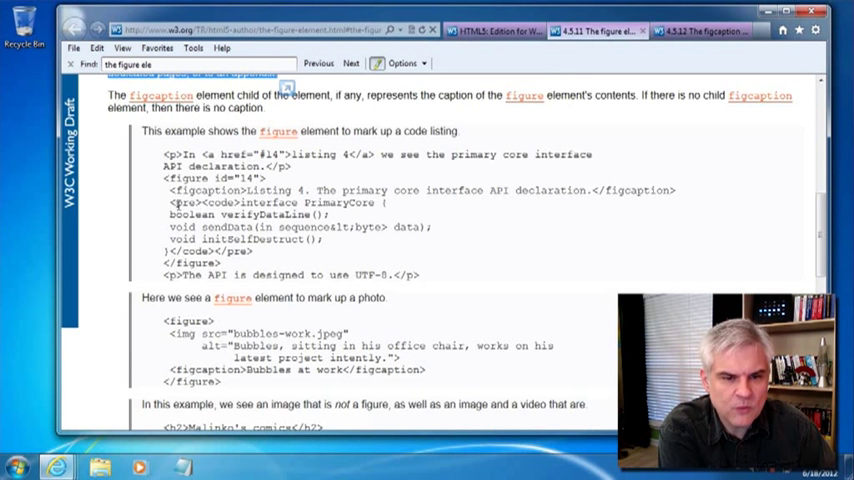
left_click_drag(170, 202, 255, 251)
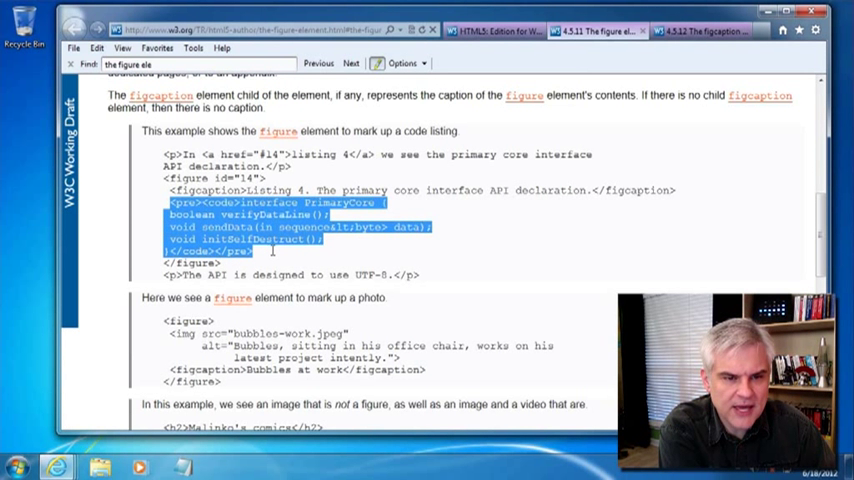